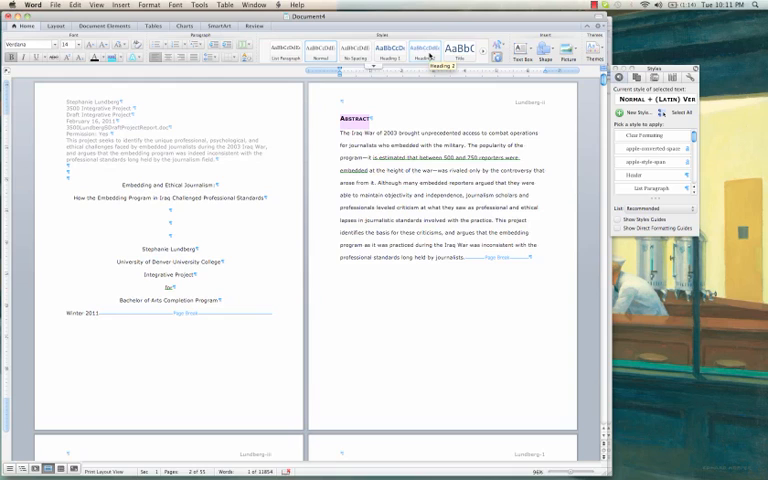
mouse_move(424, 52)
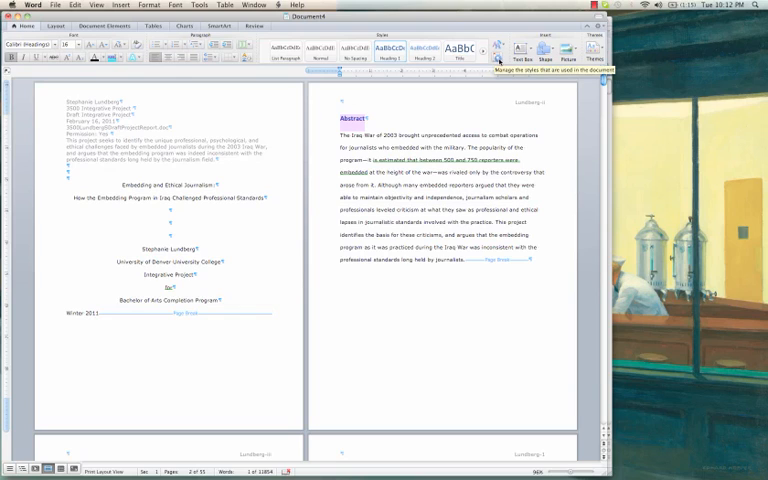
Open the Heading 1 style's Modify Style settings from the Styles pane
left_click(497, 48)
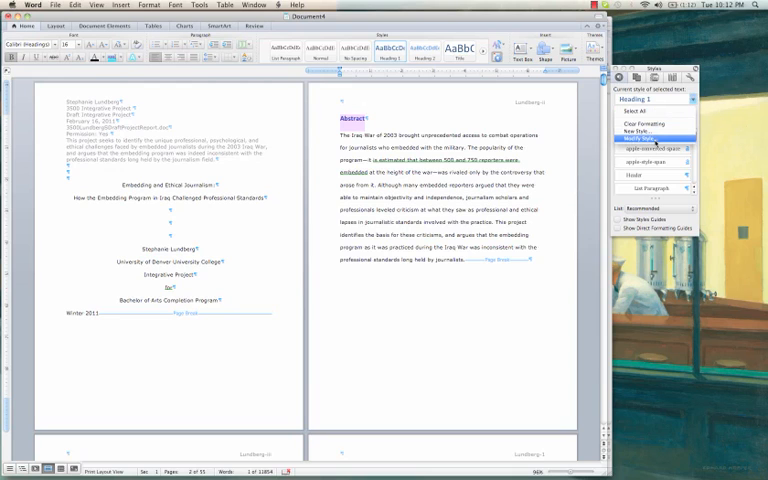
left_click(647, 137)
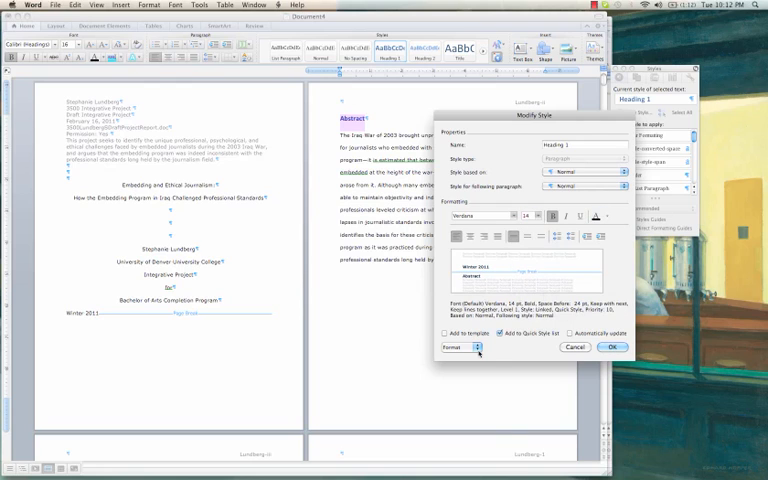
Turn on Small caps in the Heading 1 style's font settings
left_click(466, 348)
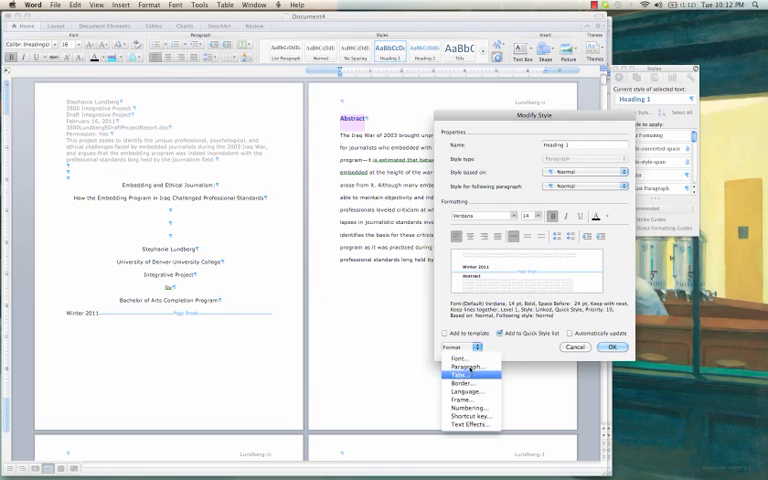
left_click(461, 357)
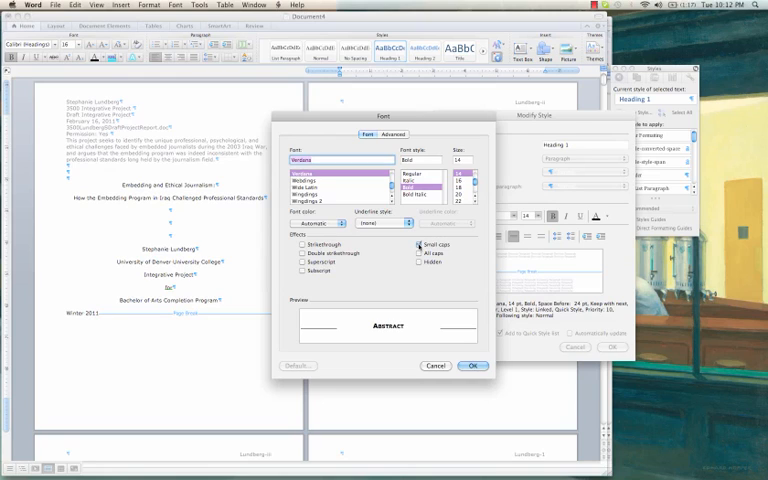
left_click(471, 366)
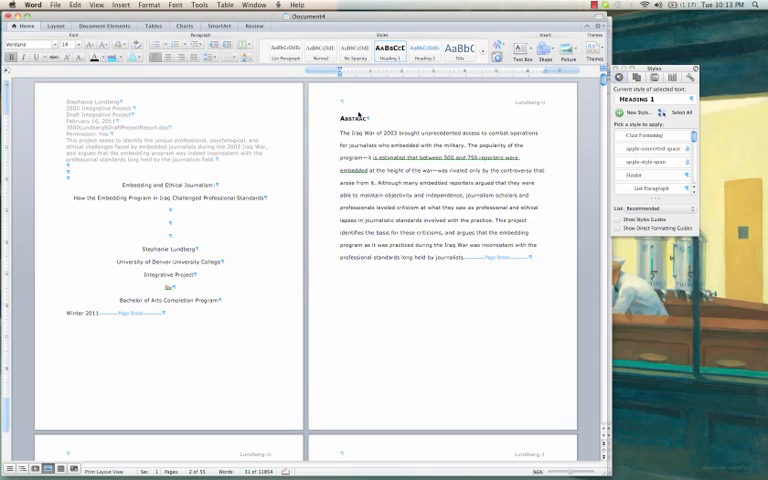
double_click(348, 121)
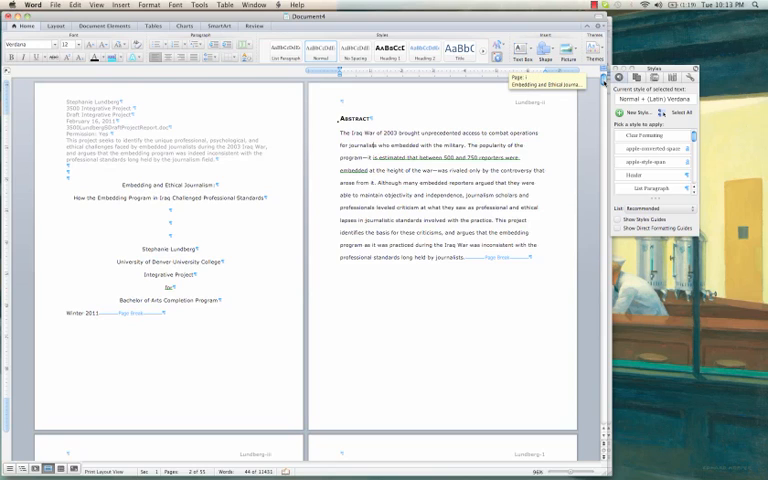
Scroll to the Methodology page and select the 'Purpose, Scope, and Method' subheading
scroll("down", 3)
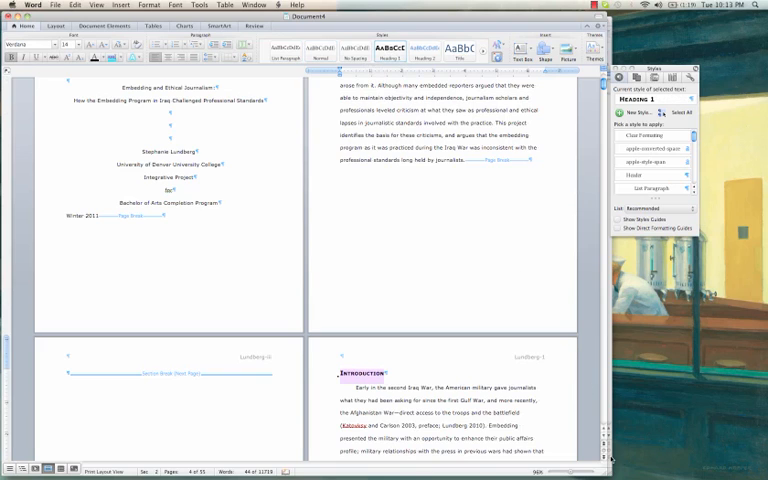
scroll("down", 3)
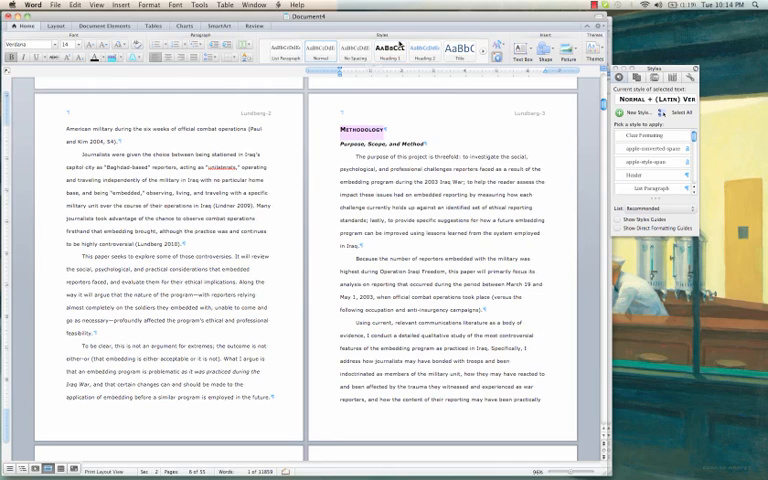
left_click(380, 48)
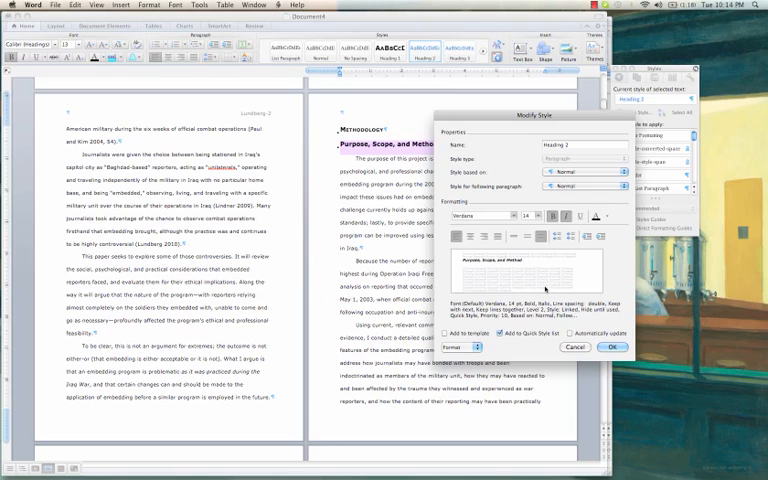
mouse_move(545, 290)
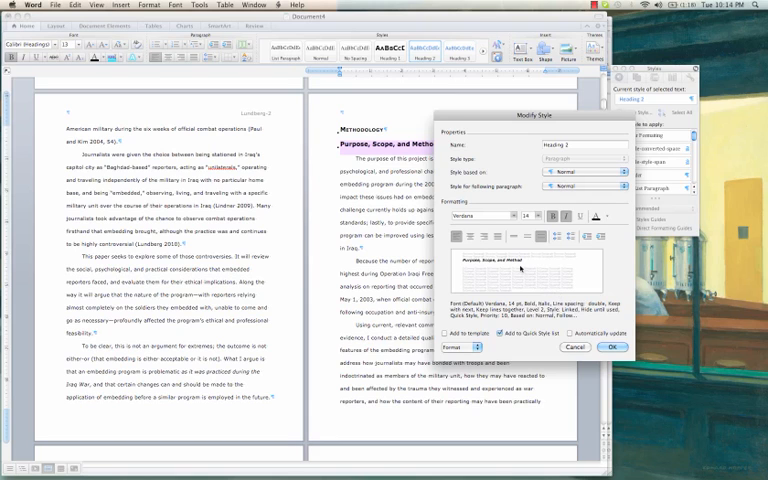
Save the Heading 2 style changes, closing Modify Style
left_click(611, 347)
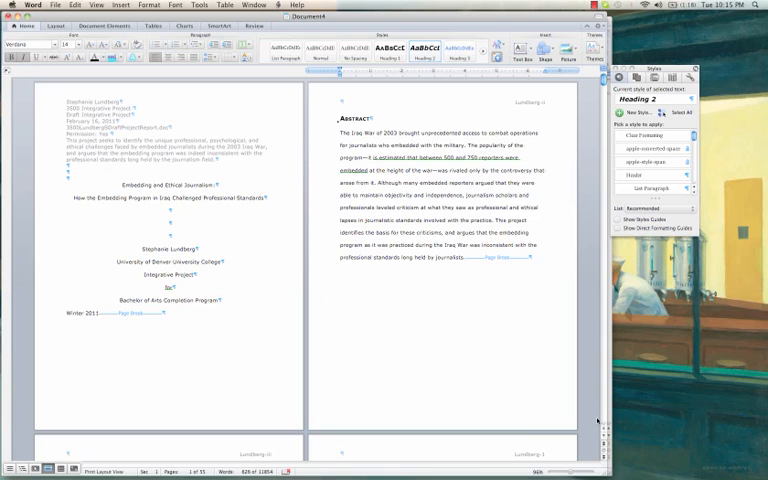
scroll("down", 3)
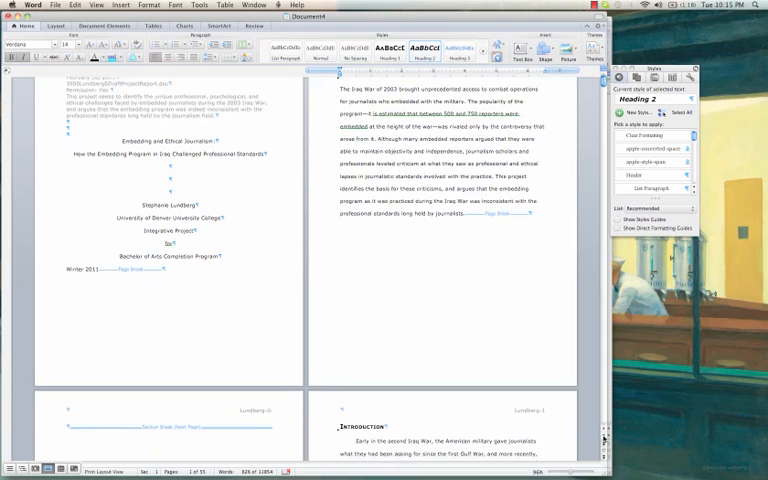
scroll("down", 3)
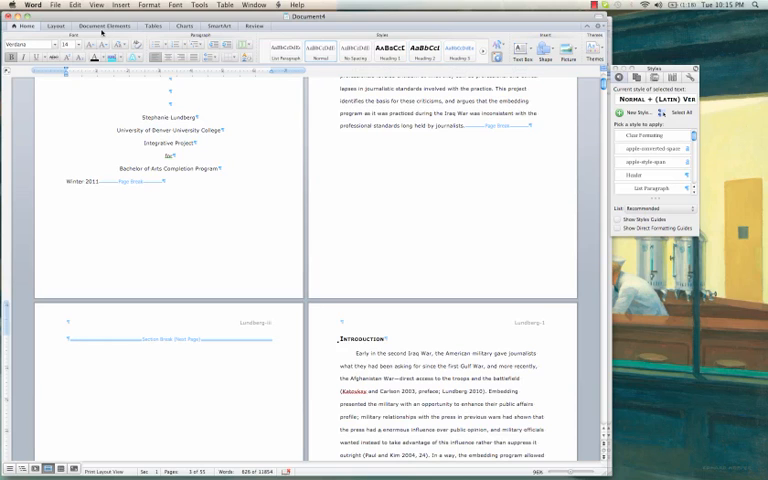
Insert an automatic table of contents from the Document Elements gallery
left_click(103, 25)
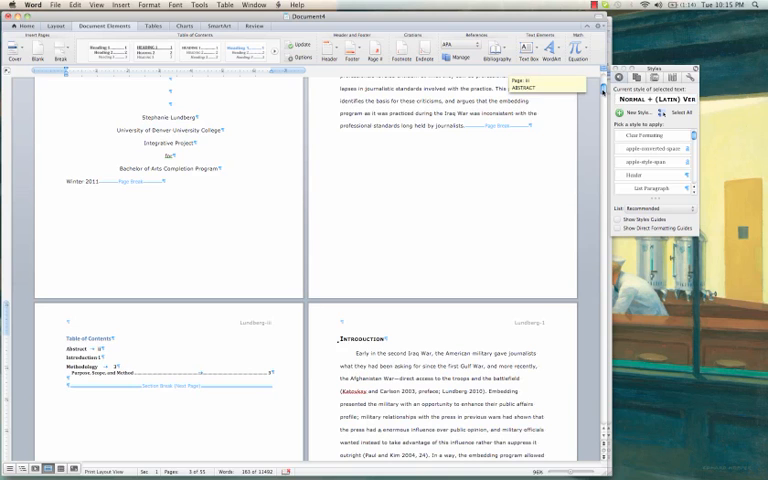
scroll("down", 3)
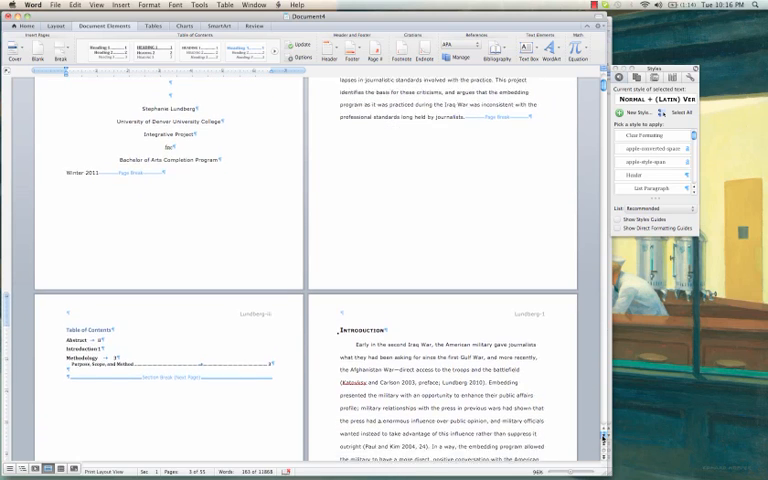
scroll("down", 3)
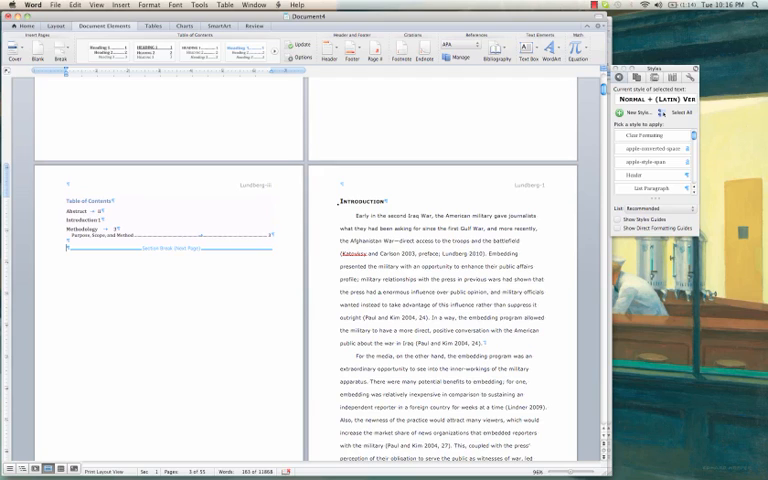
Select the table of contents and apply wider line spacing to its entries
left_click(90, 200)
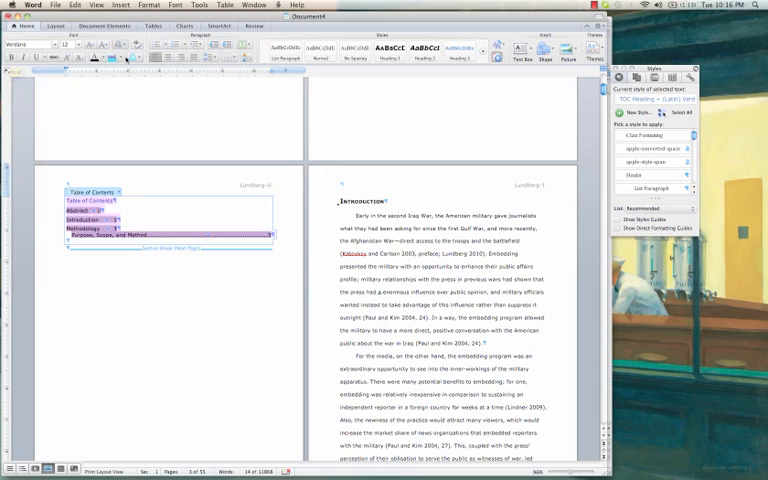
mouse_move(93, 61)
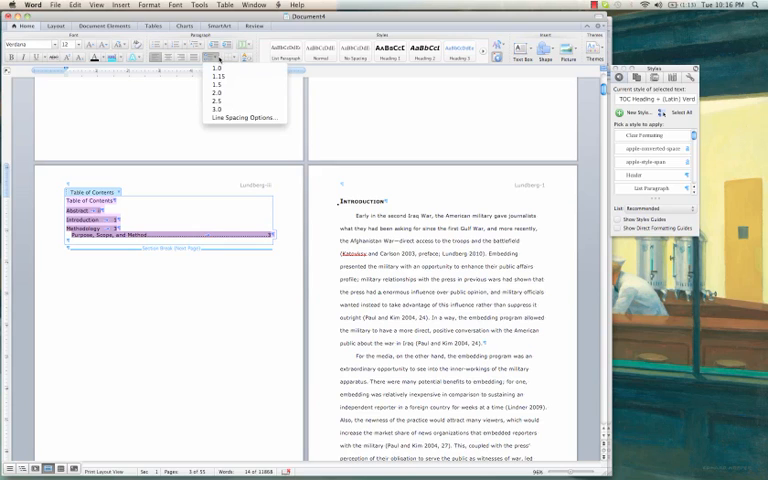
left_click(214, 68)
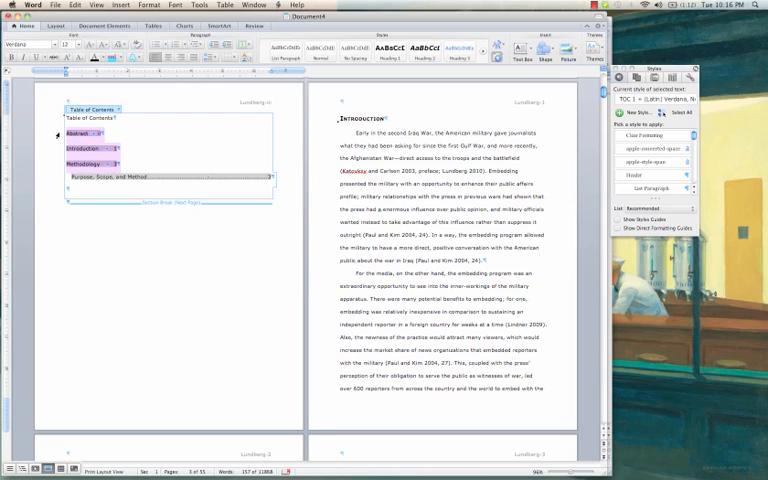
Select all table of contents entries and set line spacing to 2.0
left_click(102, 25)
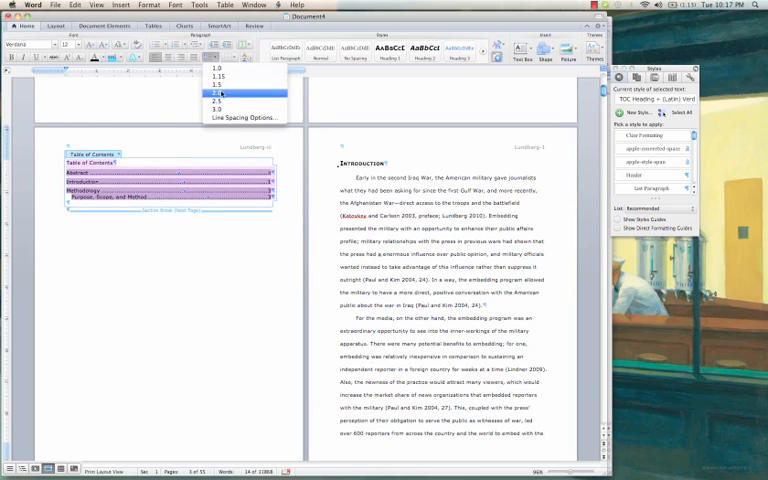
left_click(216, 92)
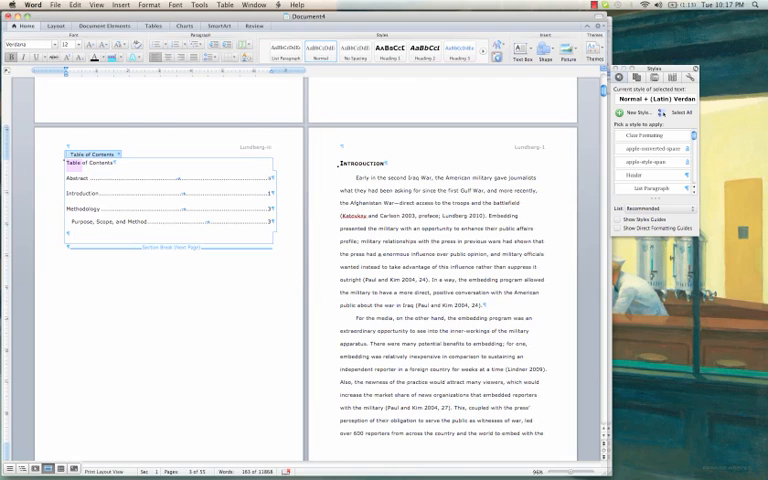
Select the 'Table of Contents' heading line
left_click(75, 45)
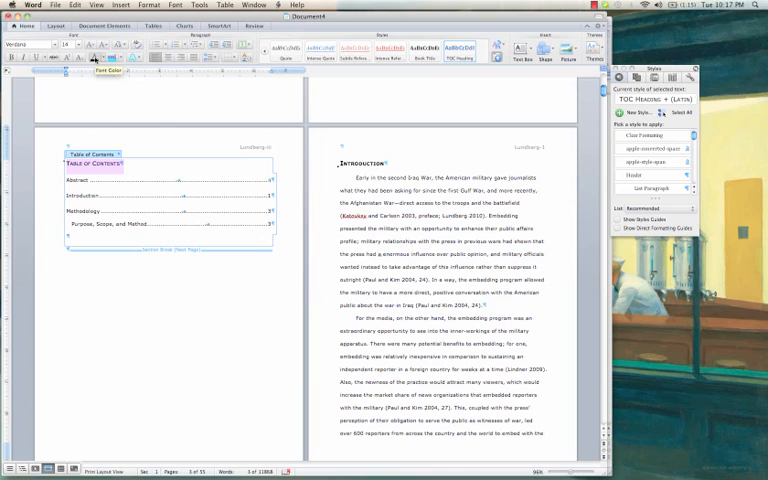
mouse_move(120, 173)
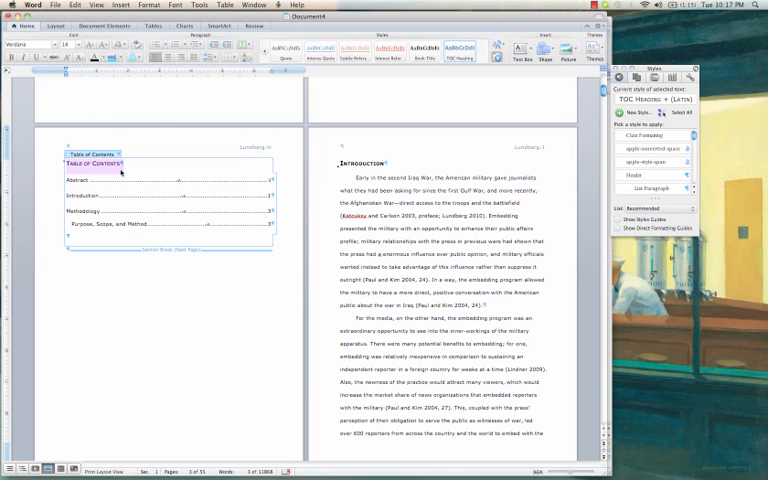